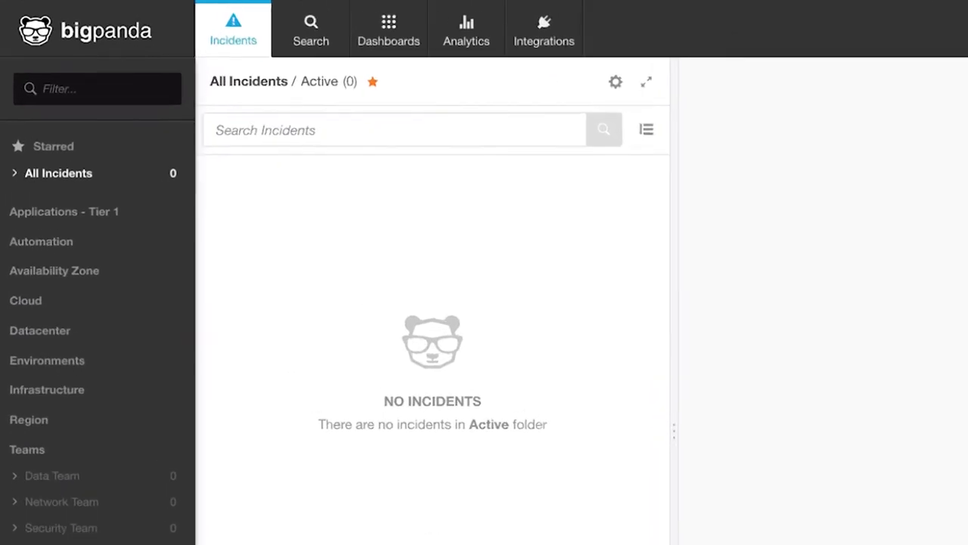
# Step: Create a new environment named Storage Team assigned to the Teams group
pyautogui.scroll(-3)
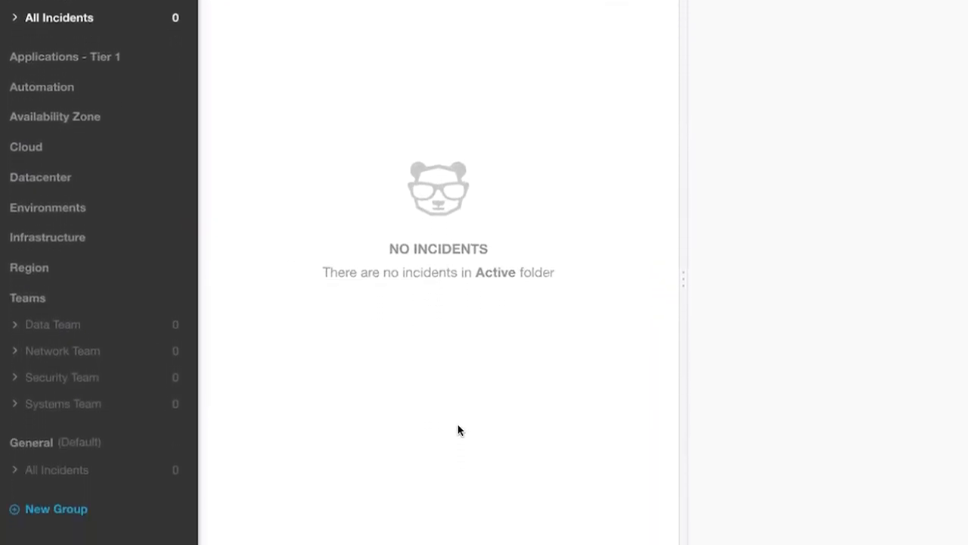
pyautogui.scroll(-3)
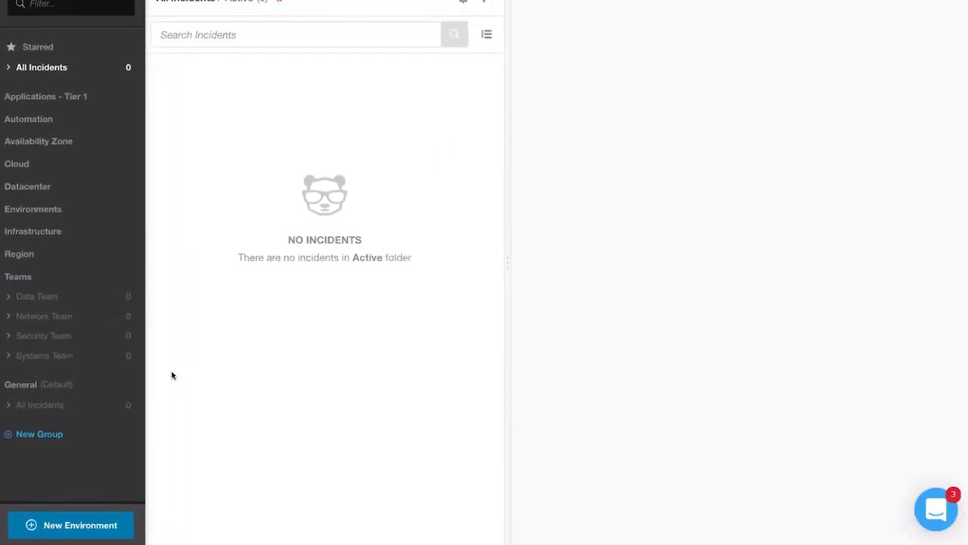
pyautogui.click(69, 524)
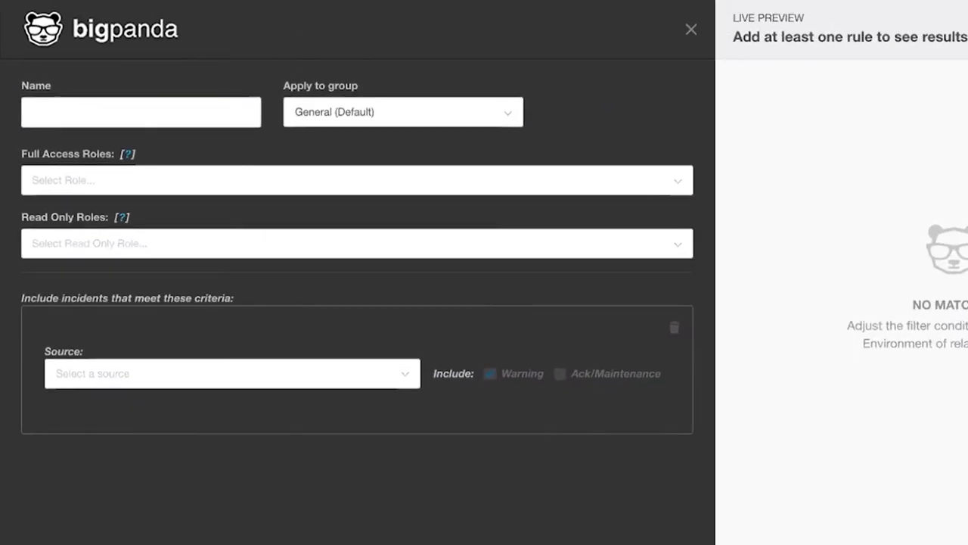
pyautogui.write('Storage Team')
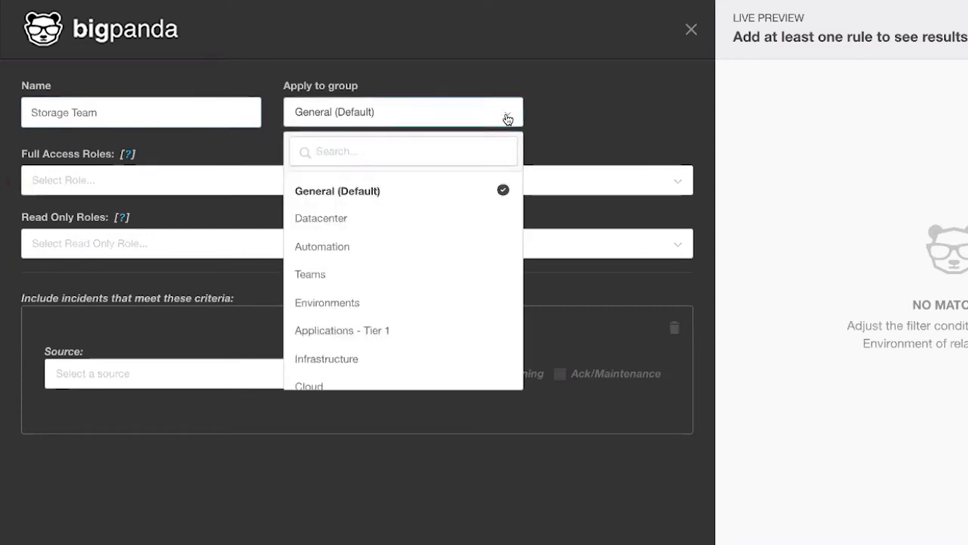
pyautogui.click(310, 274)
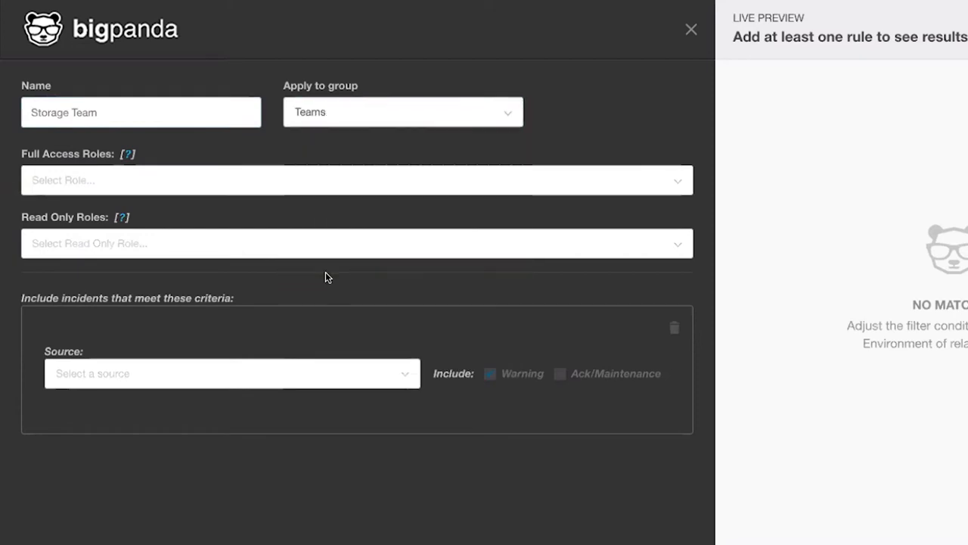
# Step: Use source Alerts API (ALL) with condition Impacted Team equals Storage Team
pyautogui.scroll(-3)
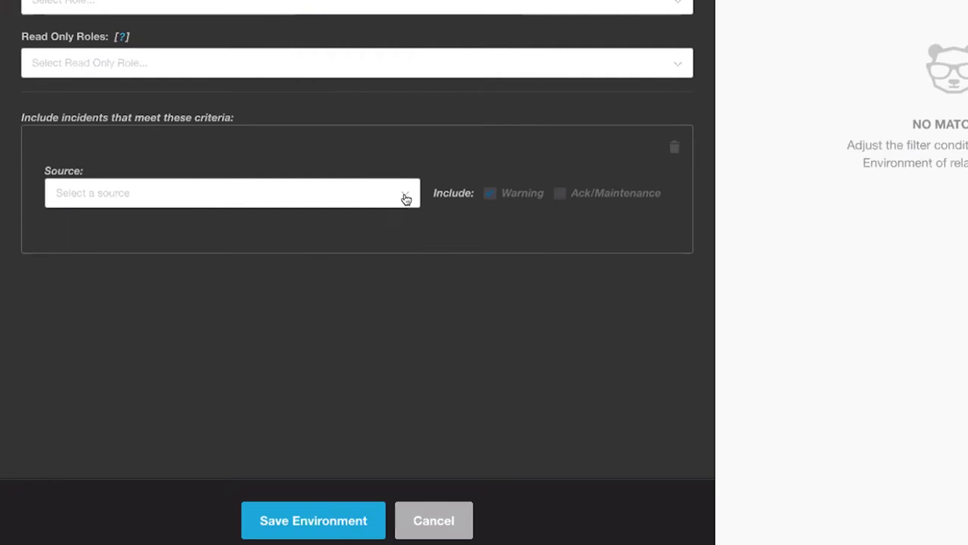
pyautogui.click(233, 192)
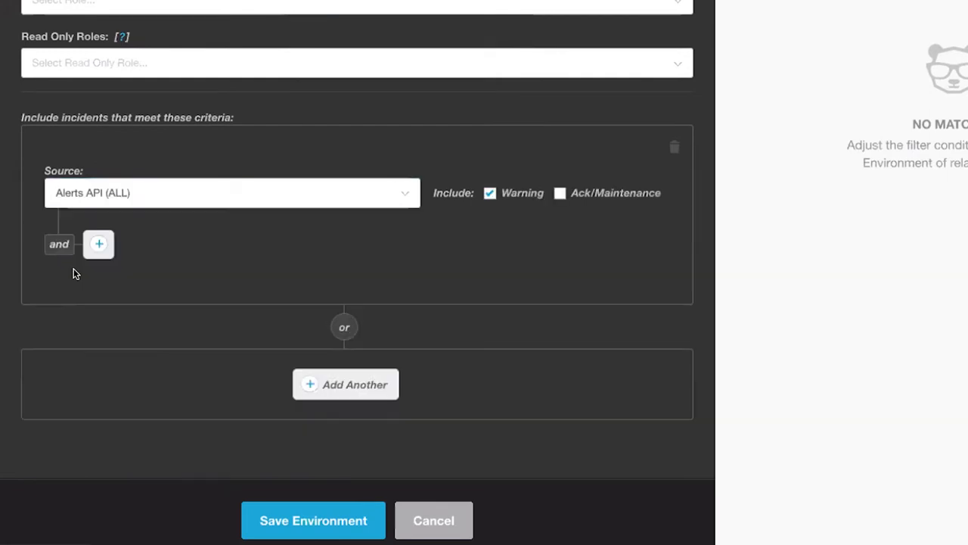
pyautogui.click(98, 244)
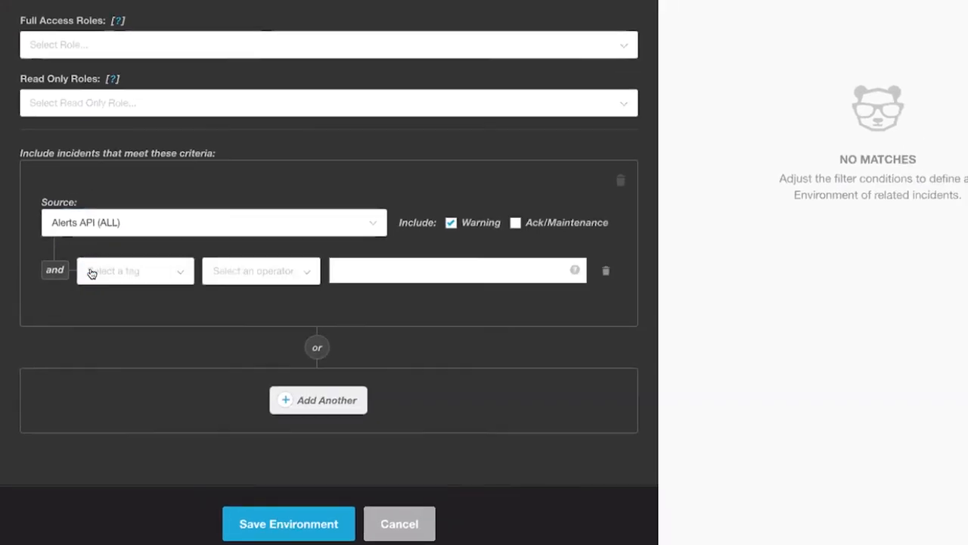
pyautogui.click(134, 271)
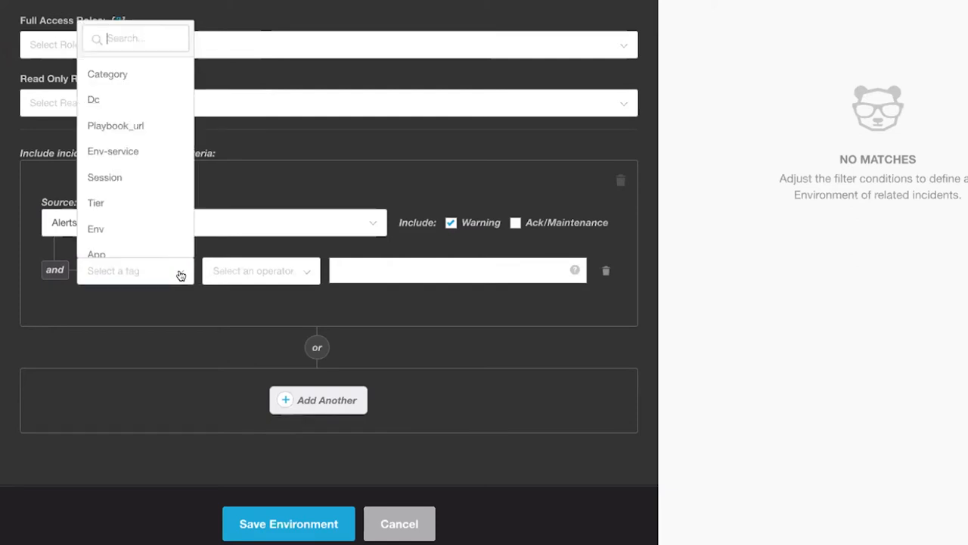
pyautogui.write('imp')
pyautogui.click(458, 271)
pyautogui.write('Storage')
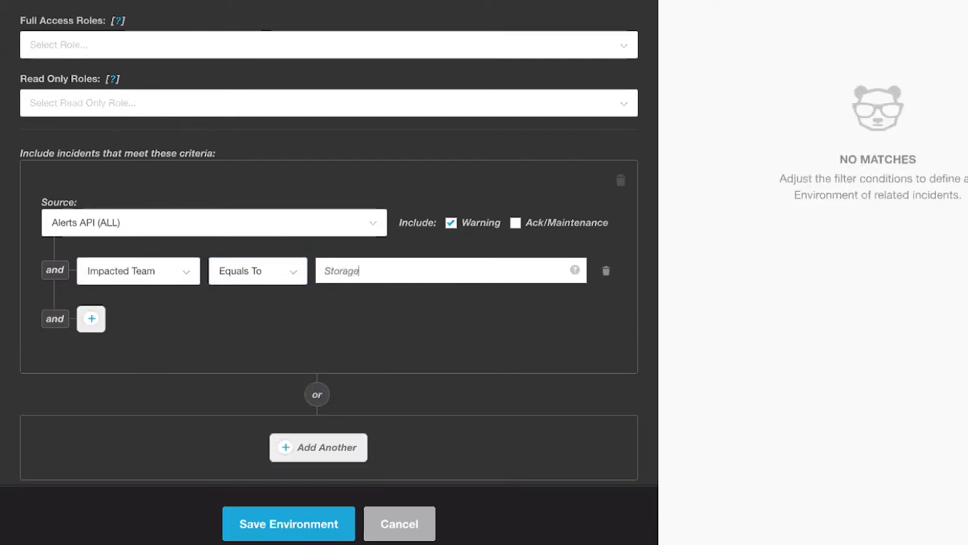
pyautogui.write('Team')
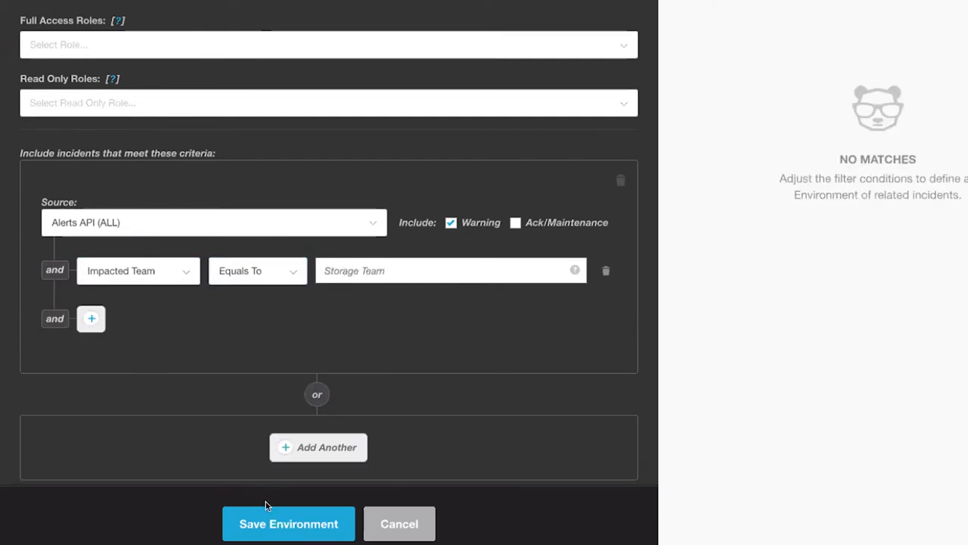
# Step: Save the Storage Team environment and go to the AutoShare rules settings
pyautogui.click(288, 524)
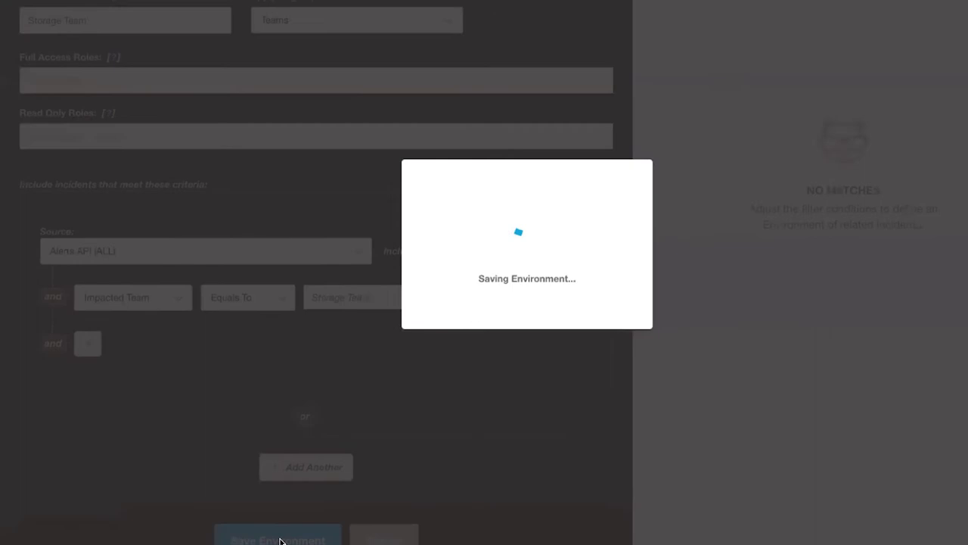
pyautogui.click(279, 538)
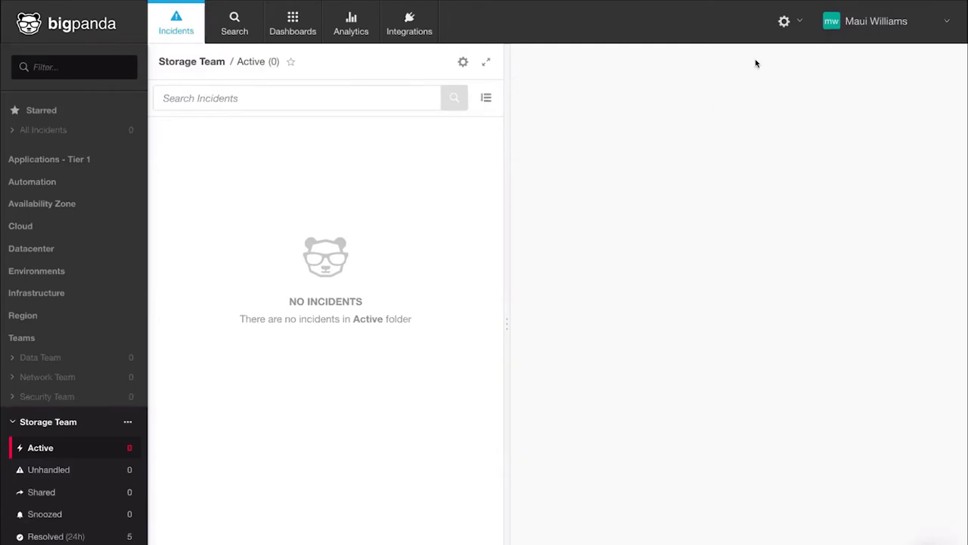
pyautogui.click(784, 21)
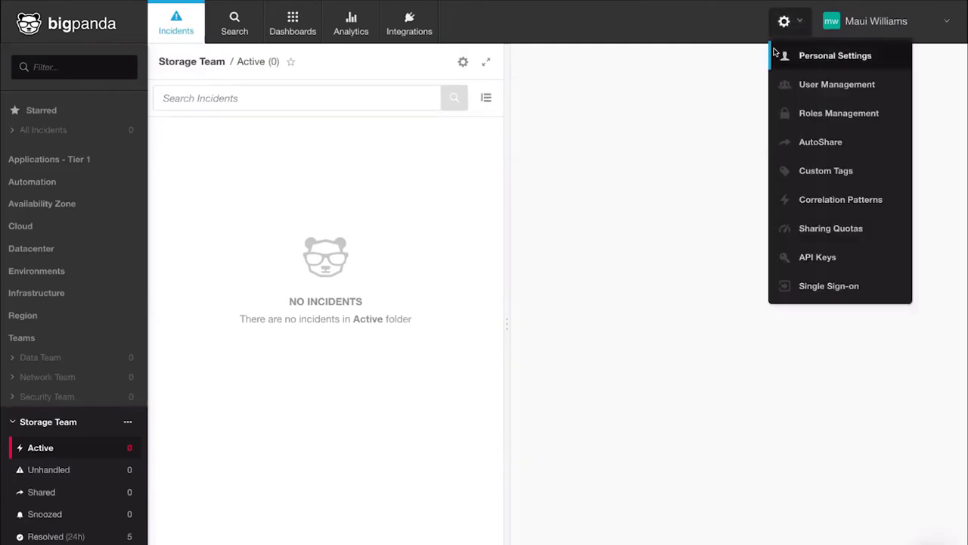
pyautogui.click(820, 143)
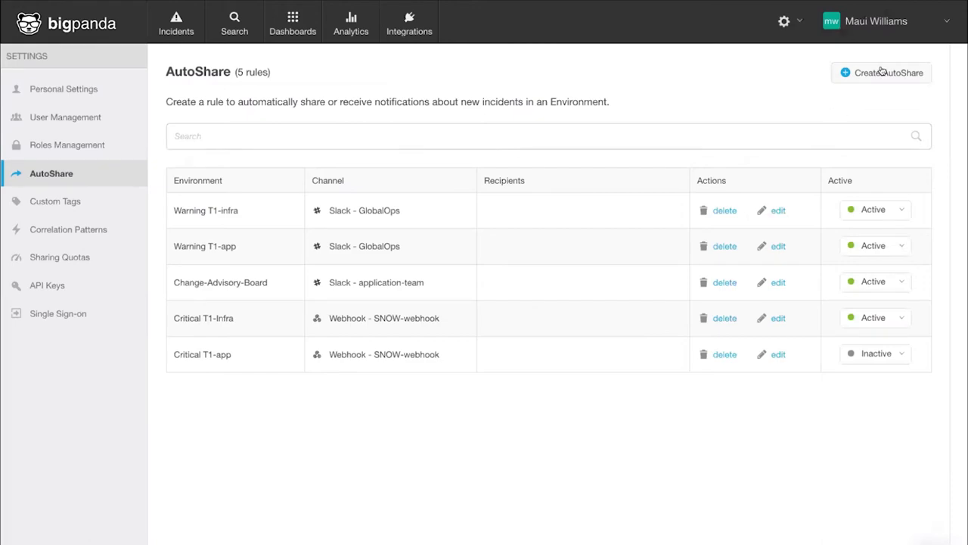
# Step: Start an AutoShare rule for Storage Team sharing to Slack storage_team channel
pyautogui.click(880, 72)
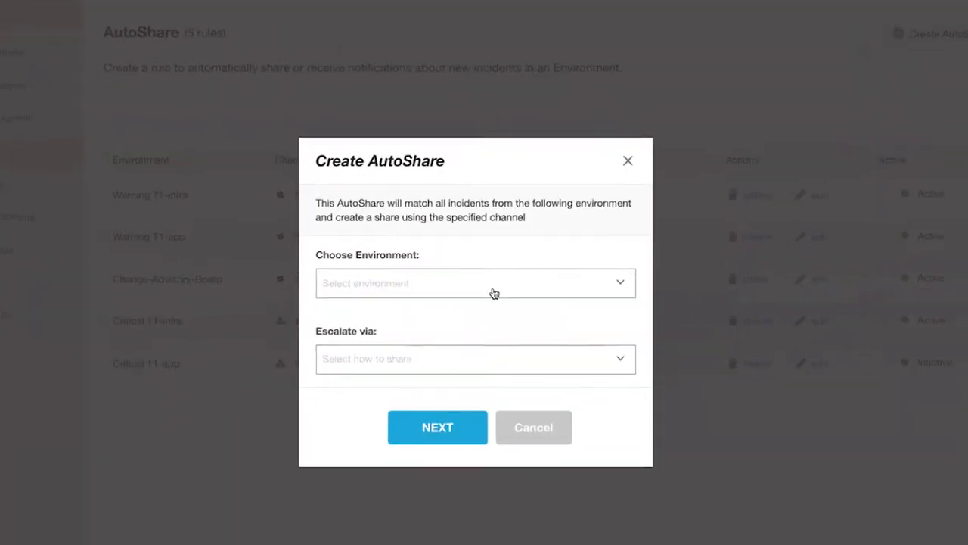
pyautogui.click(475, 283)
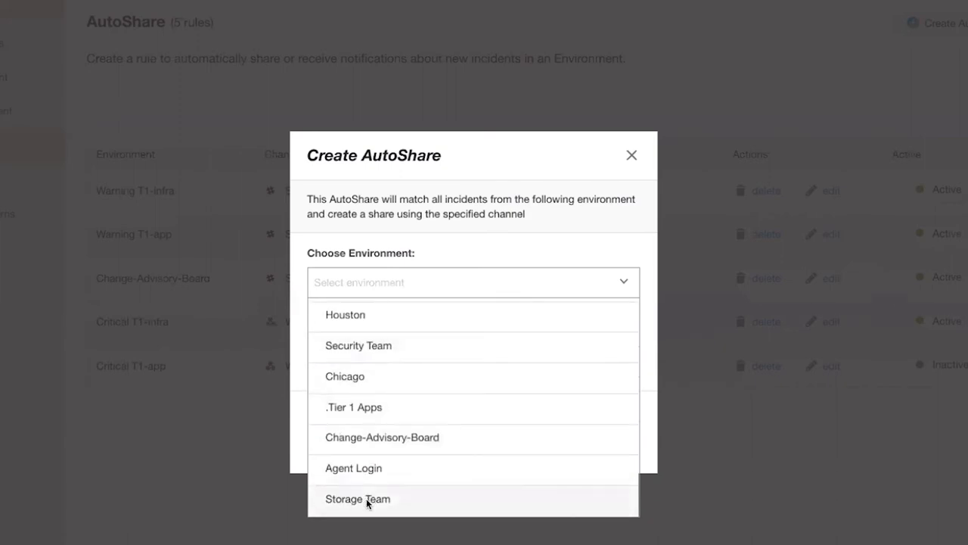
pyautogui.click(358, 500)
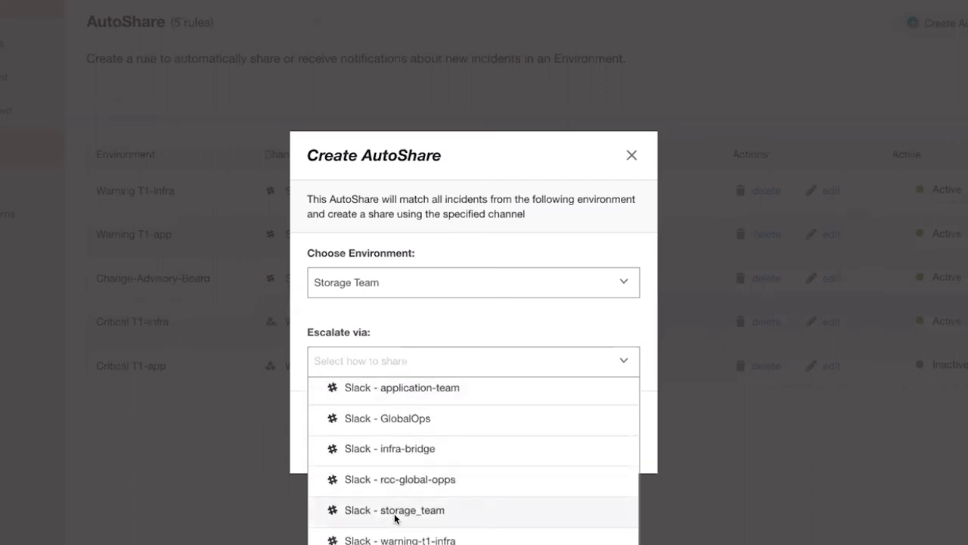
pyautogui.click(394, 509)
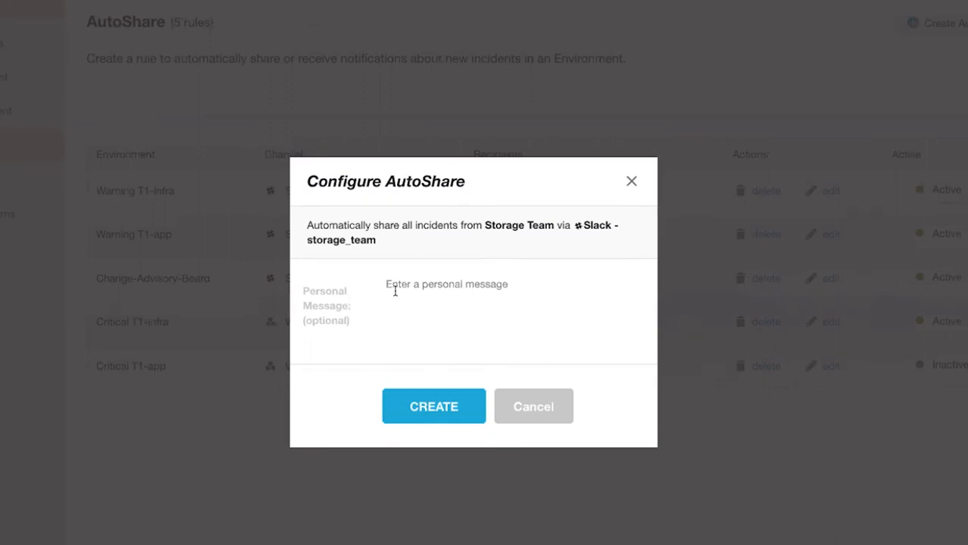
# Step: Add the message 'Possible storage issue please investigate.' and create the rule
pyautogui.write('Possible storage issue please')
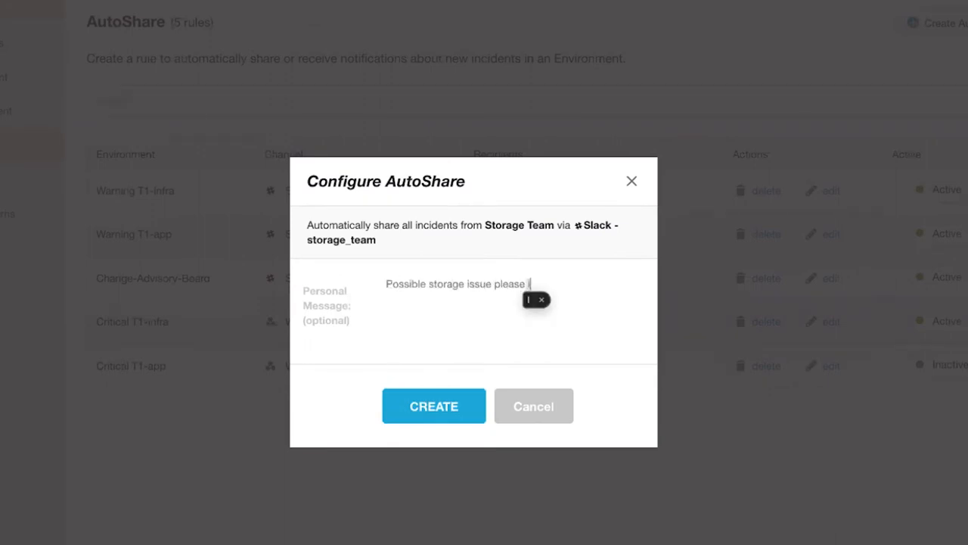
pyautogui.write('investigate.')
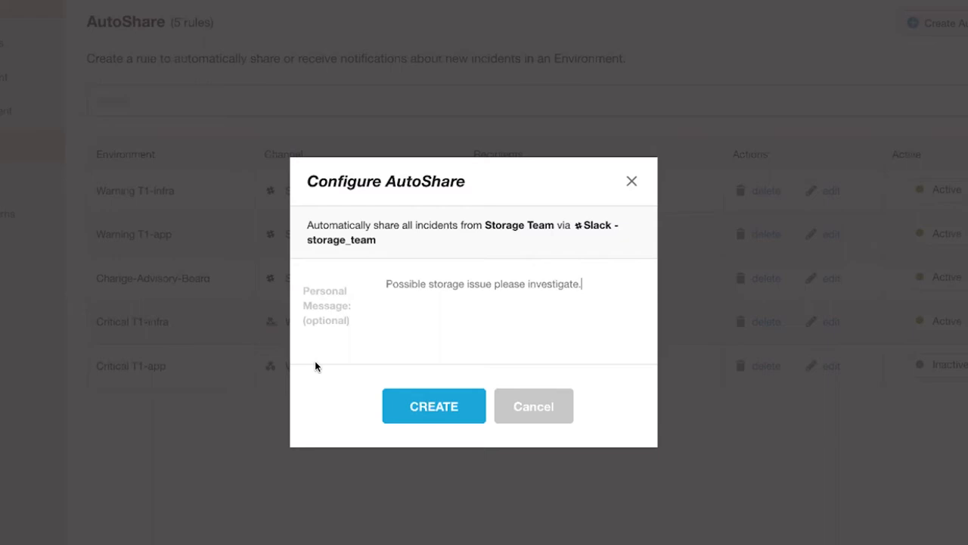
pyautogui.click(433, 406)
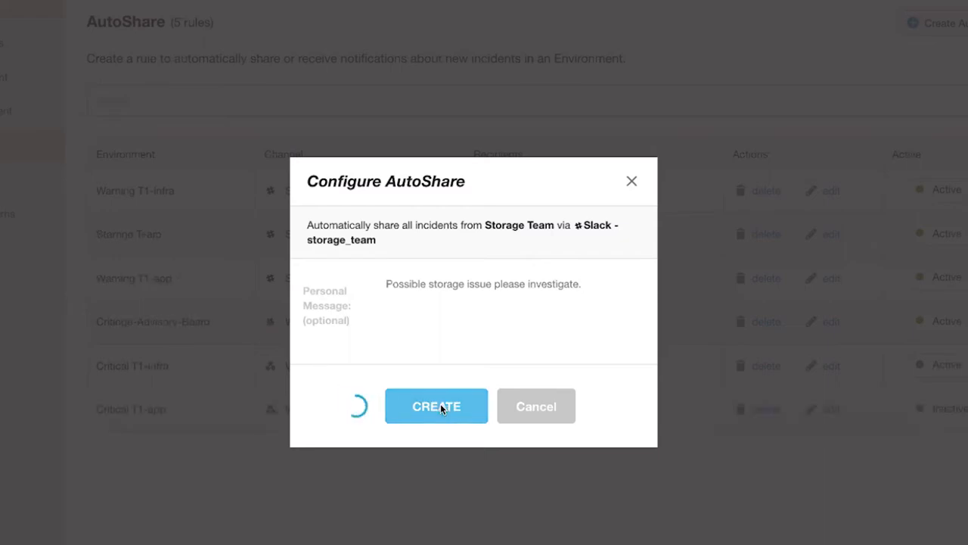
pyautogui.click(436, 405)
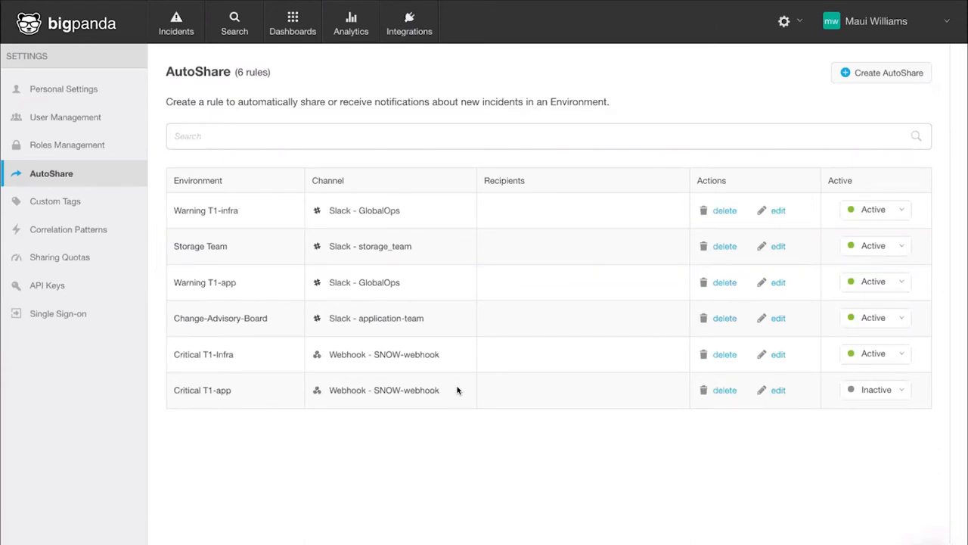
pyautogui.moveTo(457, 390)
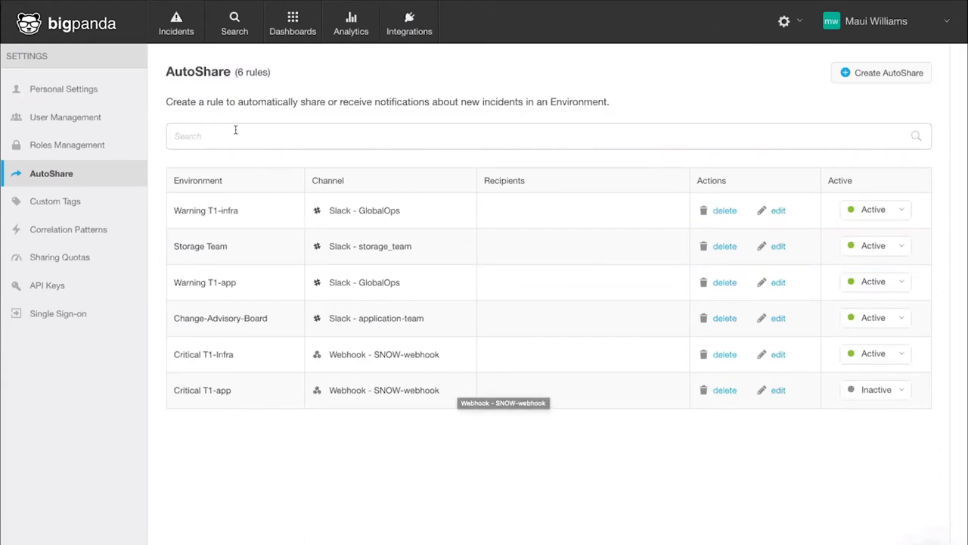
# Step: Show Storage Team incidents and view the array-414-disk1 incident's alerts
pyautogui.click(176, 21)
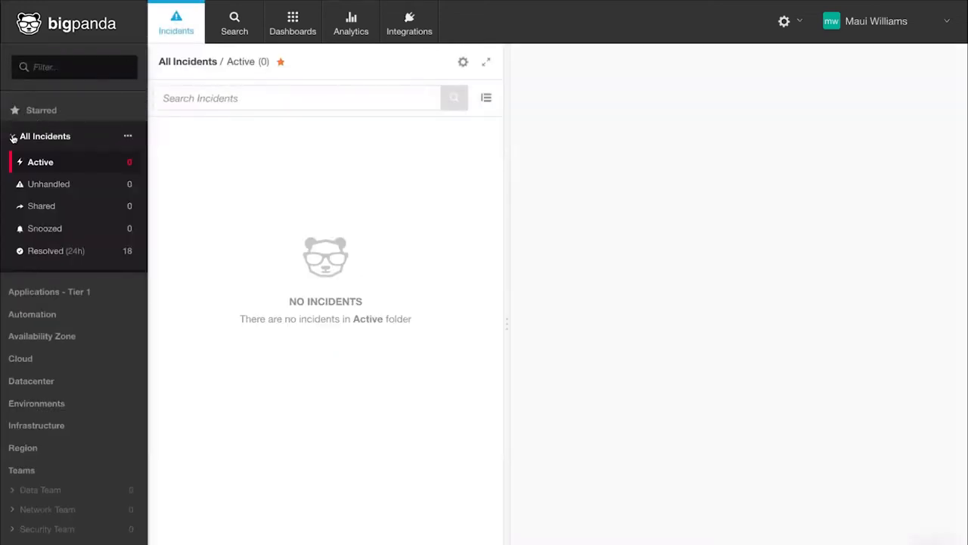
pyautogui.click(12, 136)
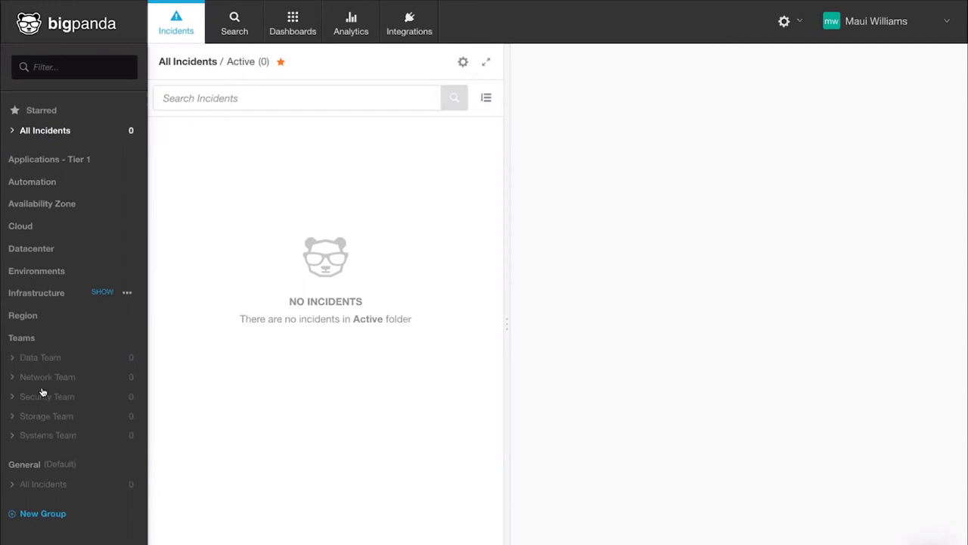
pyautogui.click(46, 415)
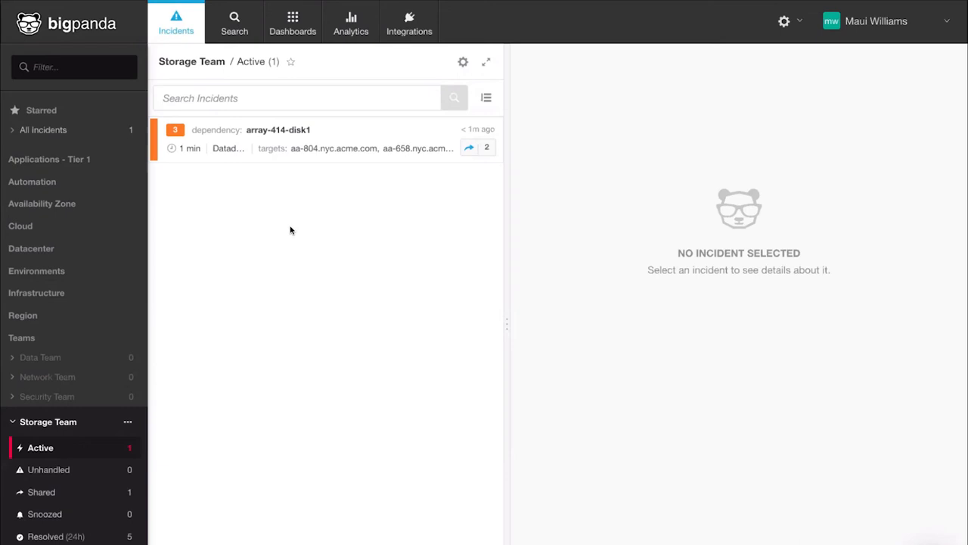
pyautogui.moveTo(351, 145)
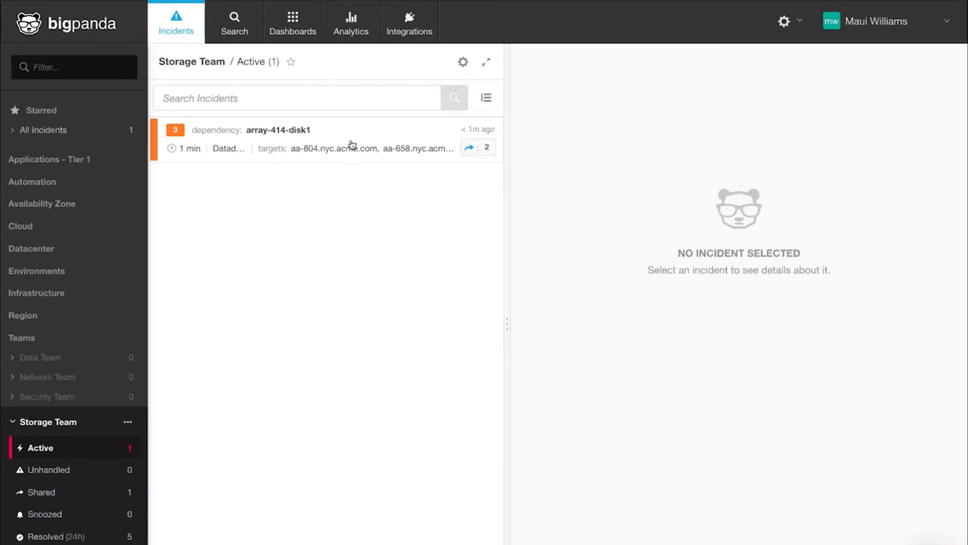
pyautogui.click(303, 140)
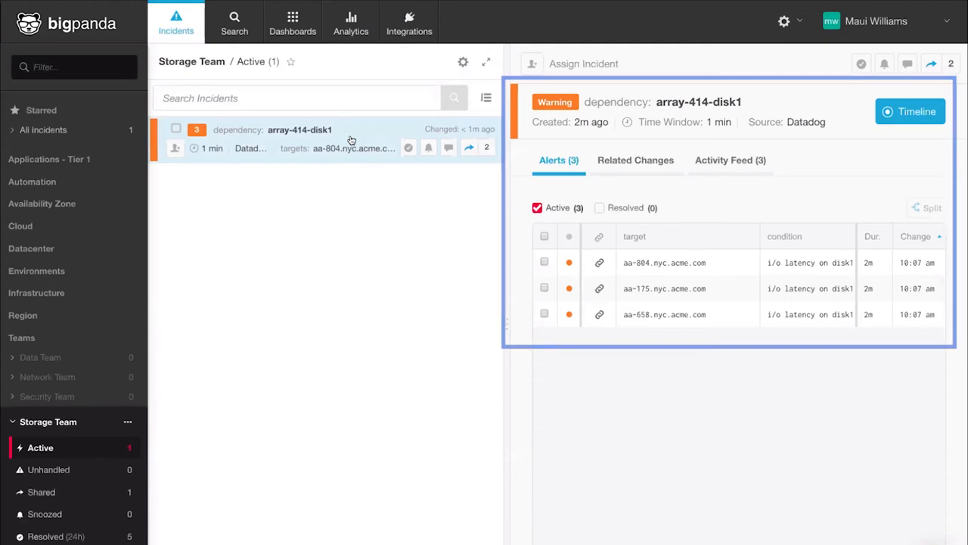
pyautogui.click(729, 160)
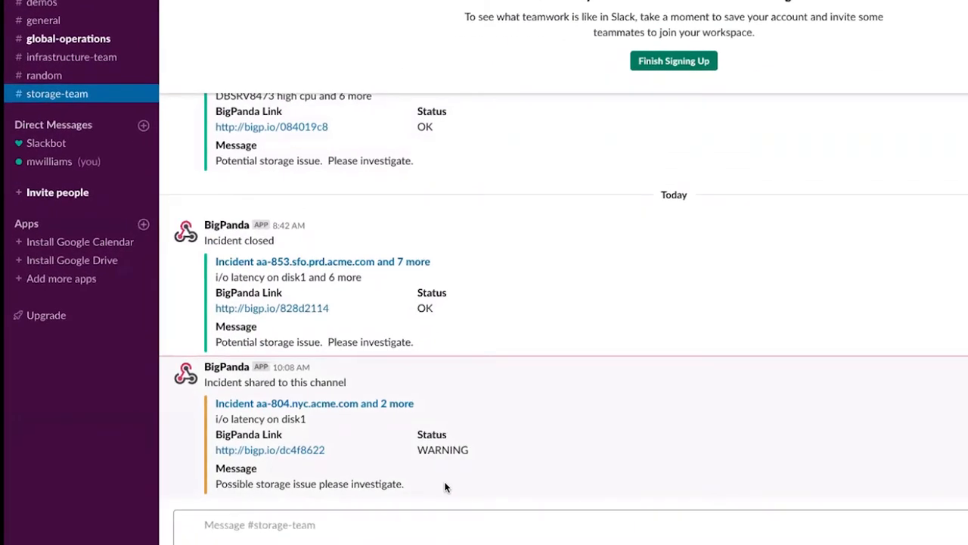
# Step: View the #storage-team Slack channel with BigPanda's aa-804 warning post
pyautogui.click(308, 475)
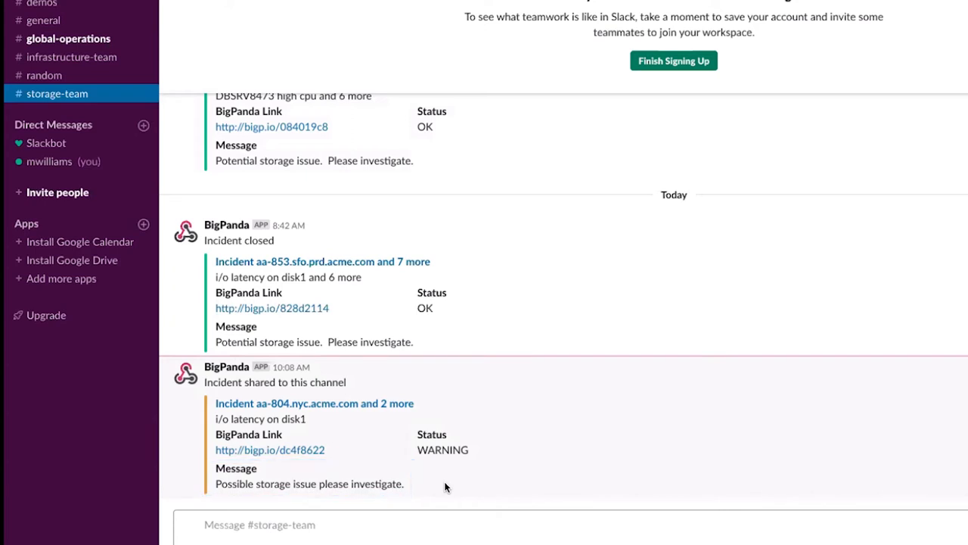
pyautogui.moveTo(308, 419)
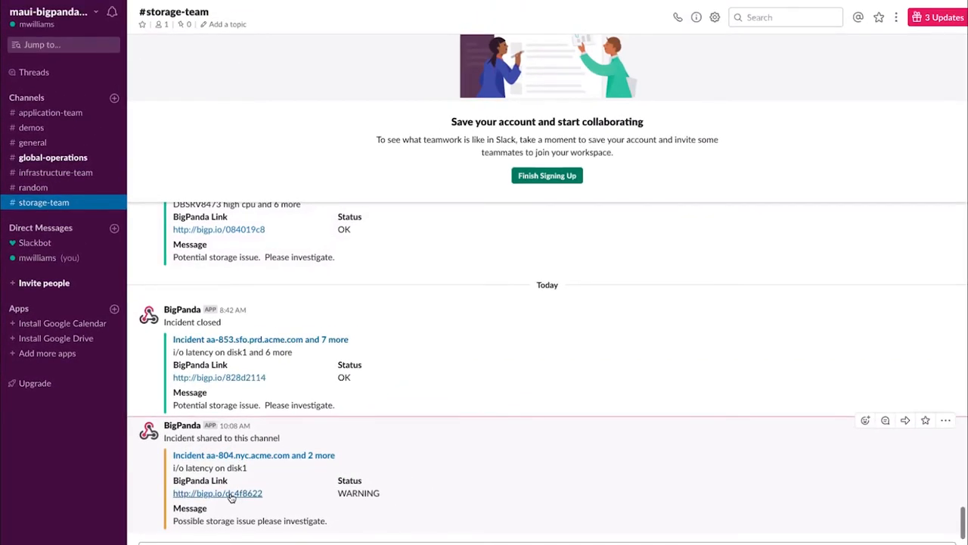
# Step: Follow the Slack link to the incident and list its alerts in BigPanda
pyautogui.click(218, 493)
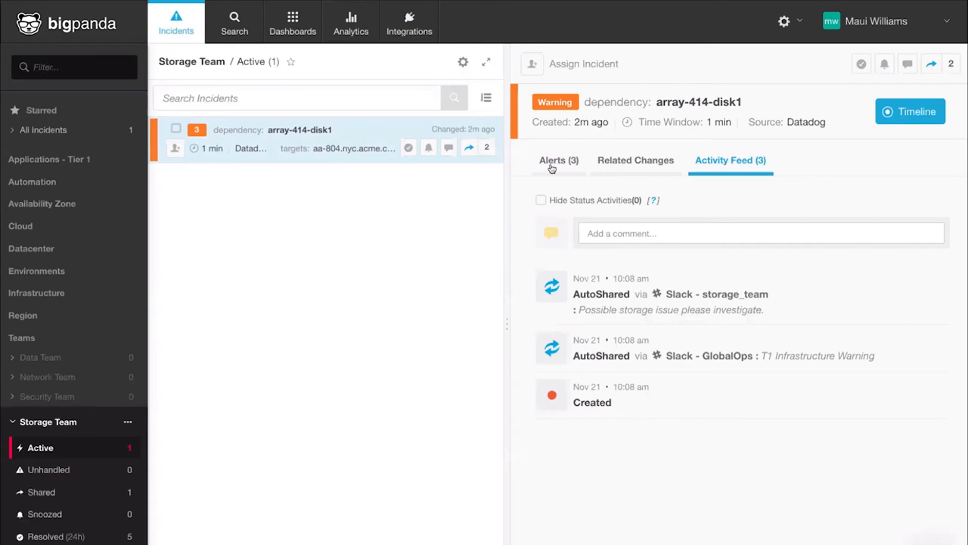
pyautogui.click(552, 161)
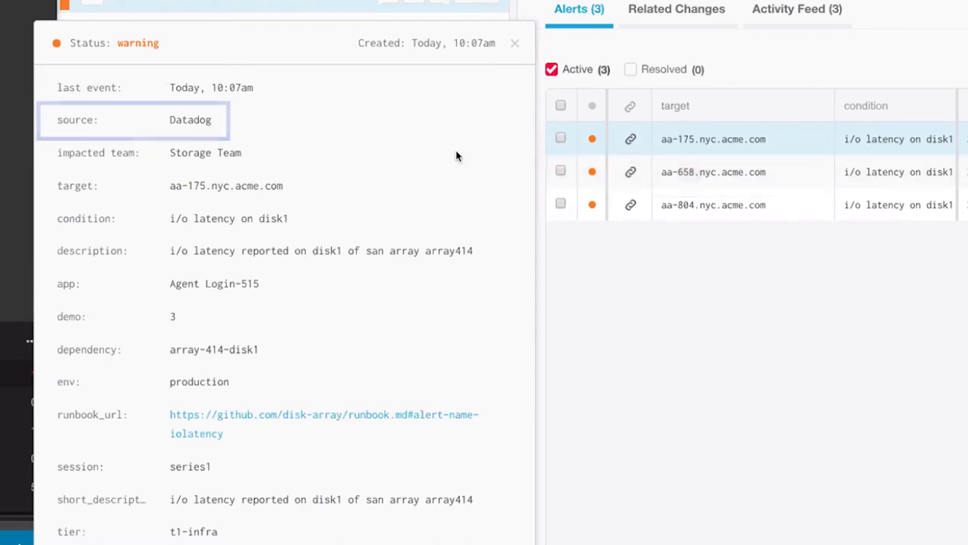
pyautogui.moveTo(445, 159)
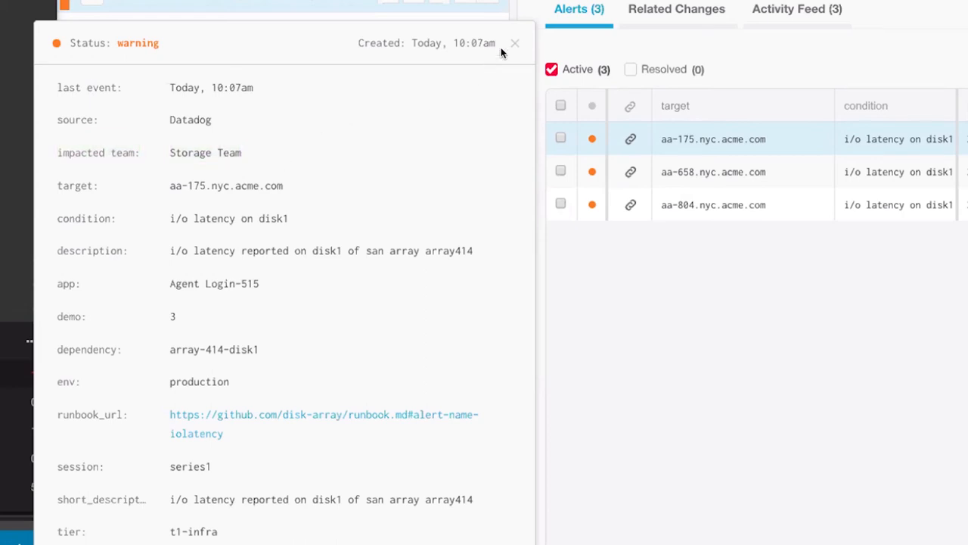
# Step: Close the alert details, returning to the now-Critical four-alert incident list
pyautogui.click(514, 42)
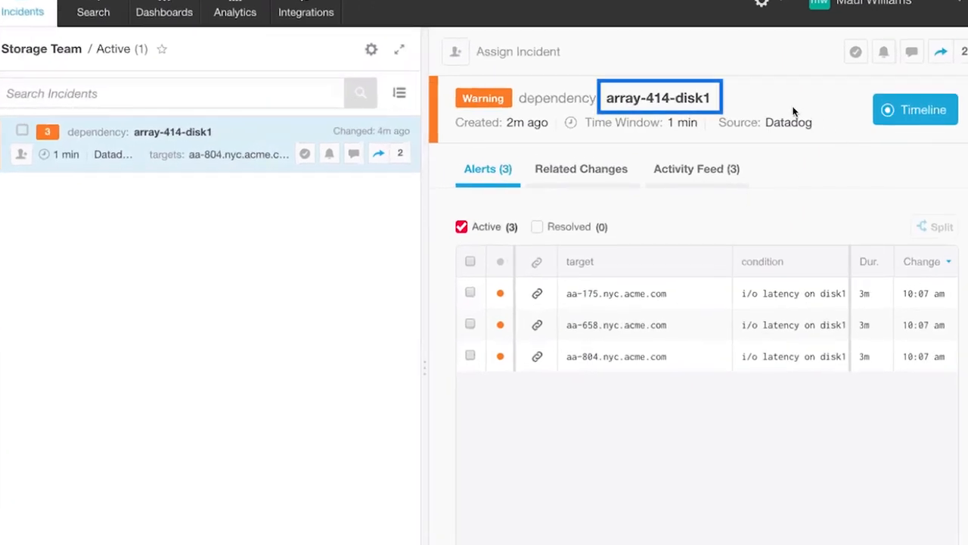
pyautogui.moveTo(729, 106)
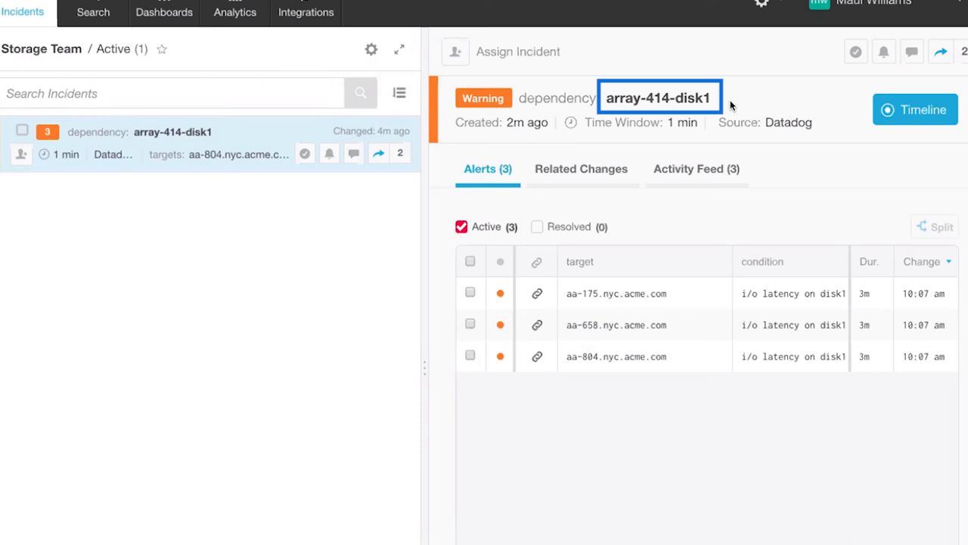
pyautogui.click(370, 360)
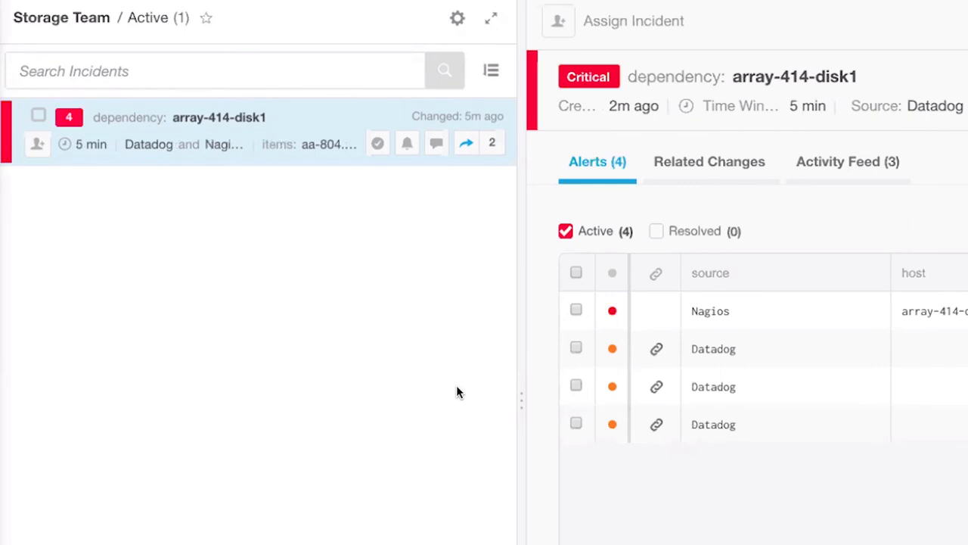
pyautogui.moveTo(463, 203)
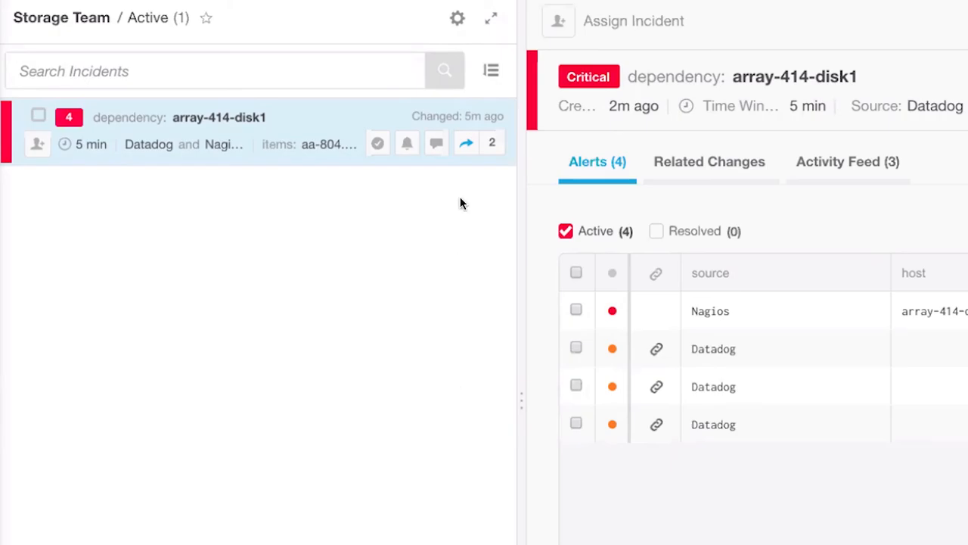
# Step: Share the incident to Slack infra-bridge with note 'Dispatch Bridge Call.' and view the post
pyautogui.click(466, 142)
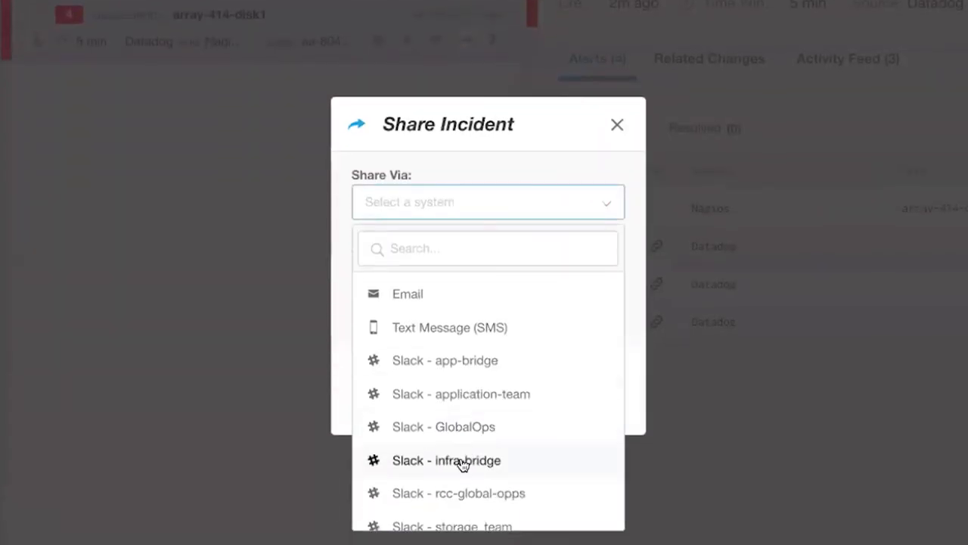
pyautogui.click(446, 460)
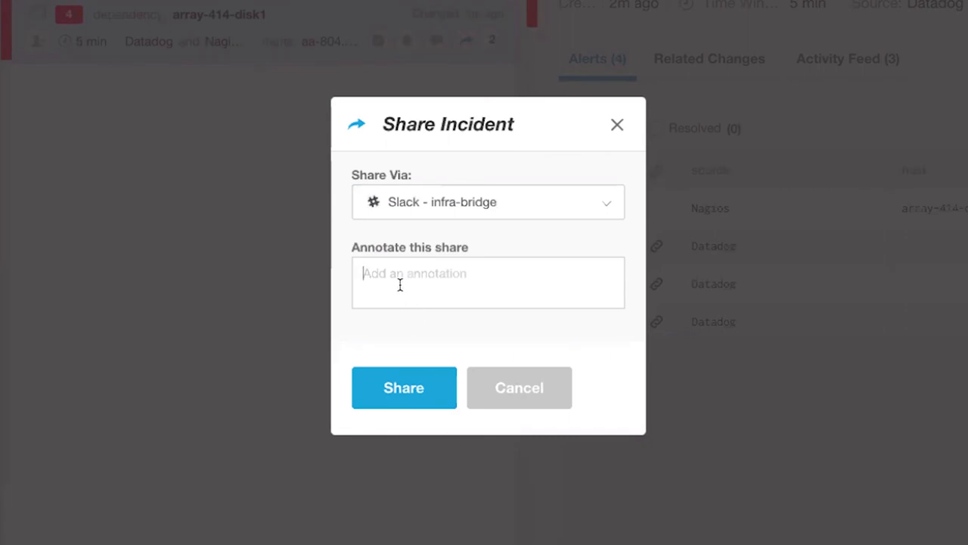
pyautogui.write('Dispatch Bridge Call.  Storage Team.')
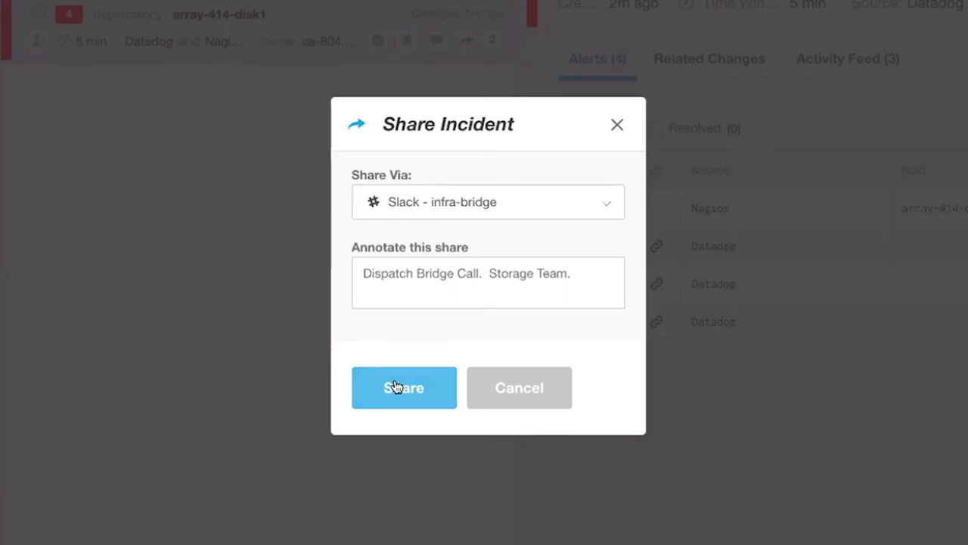
pyautogui.click(404, 387)
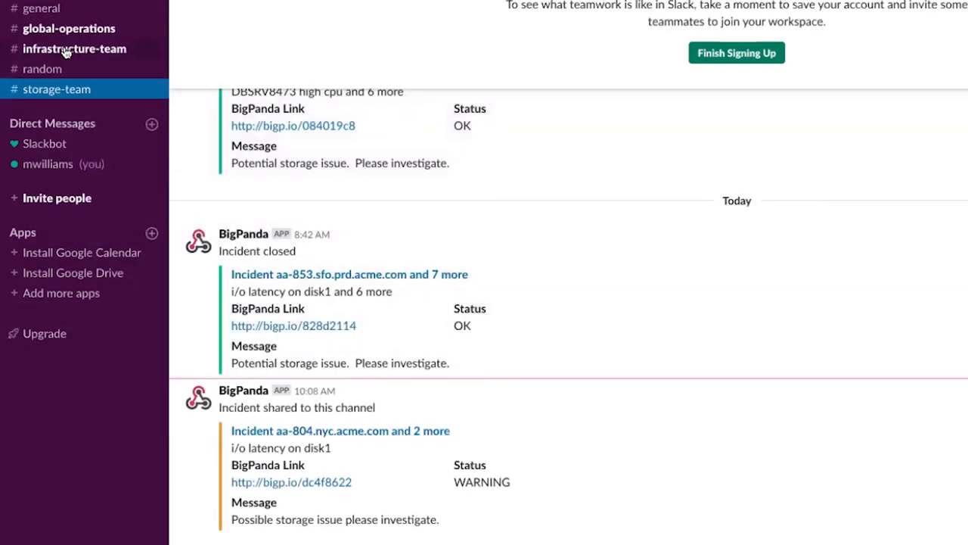
pyautogui.click(74, 49)
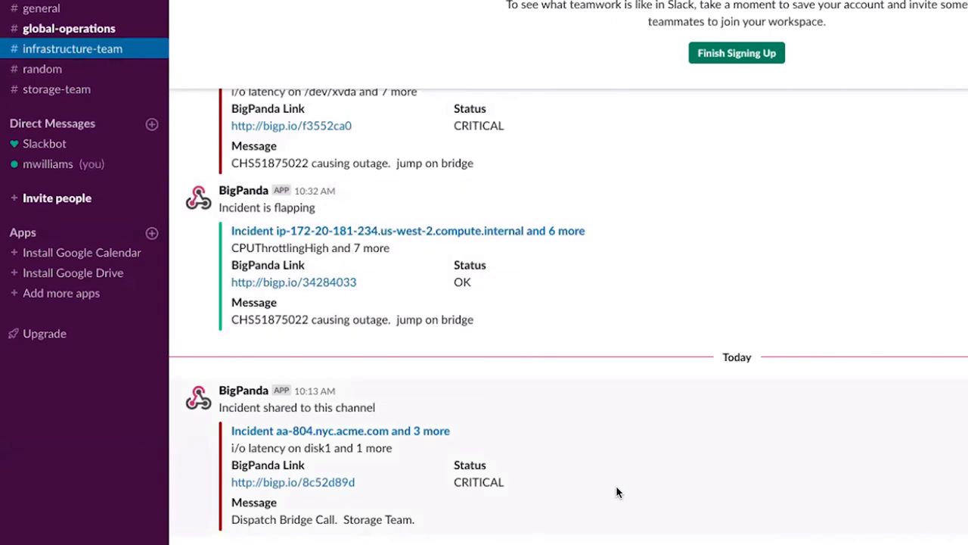